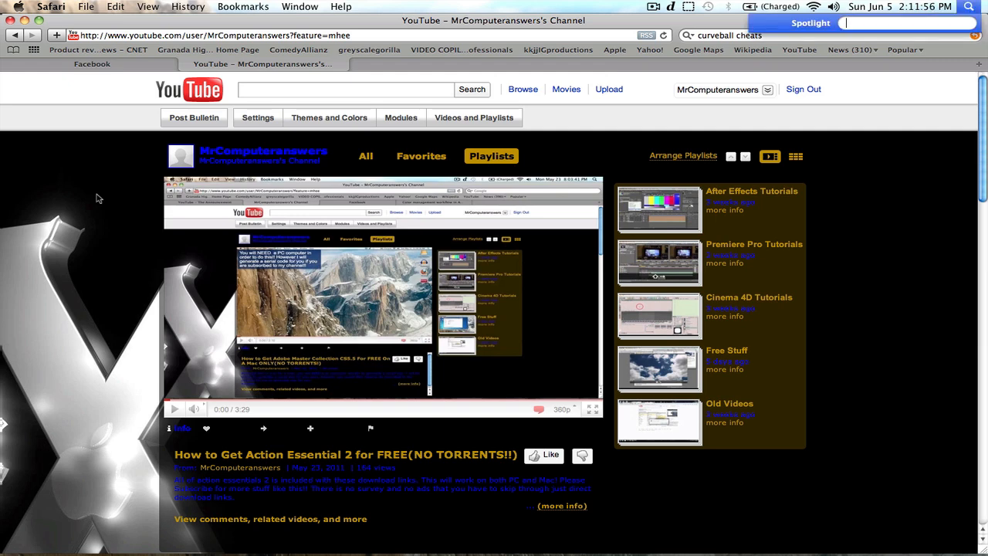
Step: Launch RarMachine by searching 'rar' in Spotlight and choosing the top hit
type("rar")
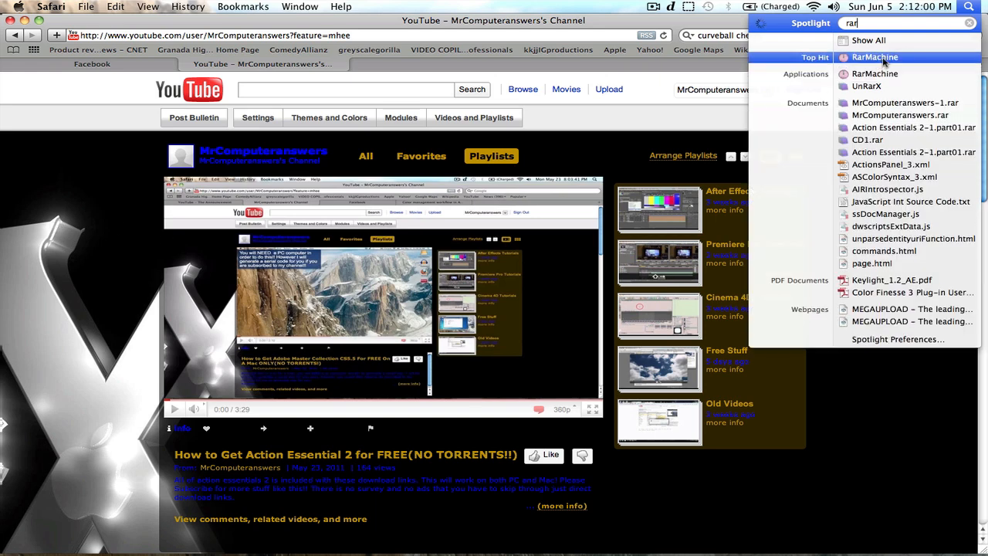
left_click(880, 57)
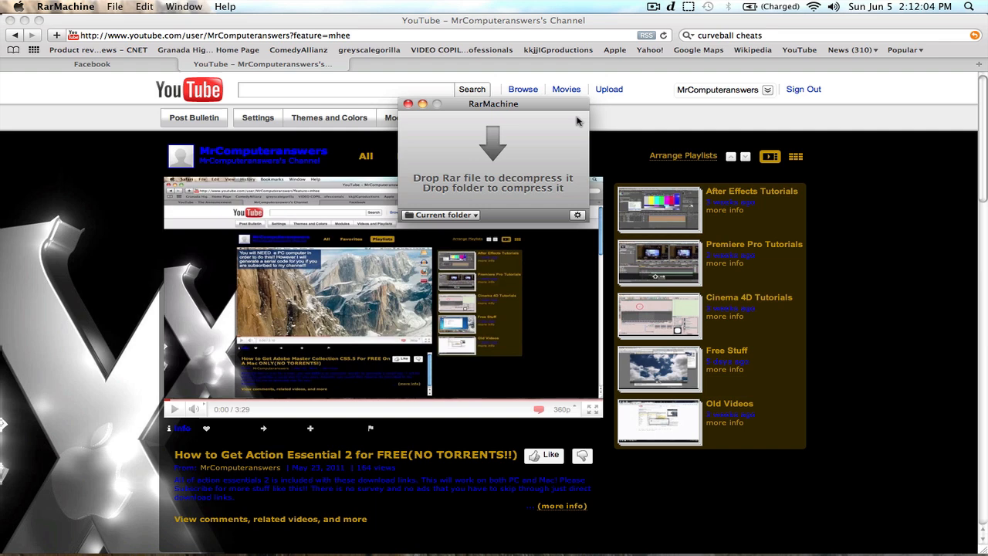
mouse_move(550, 108)
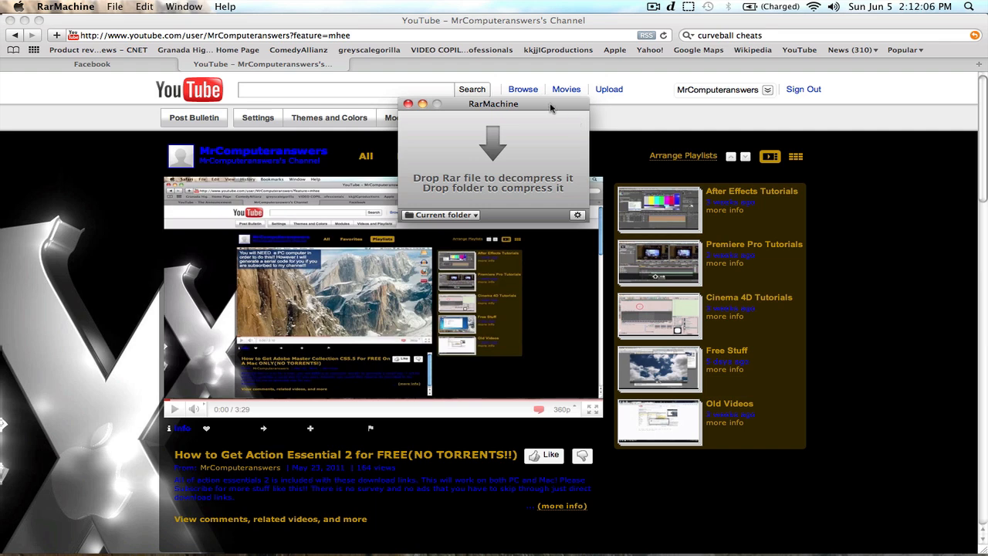
mouse_move(506, 191)
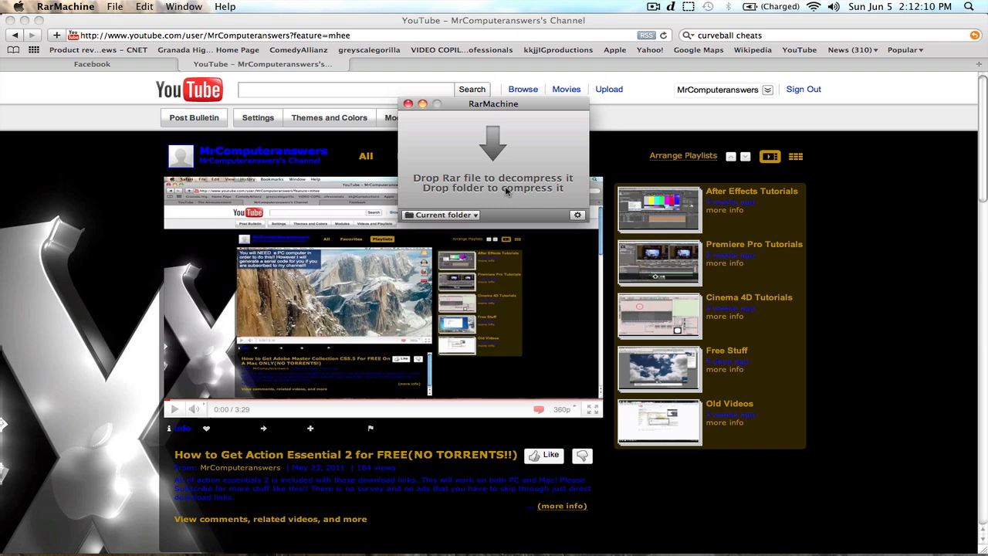
mouse_move(588, 179)
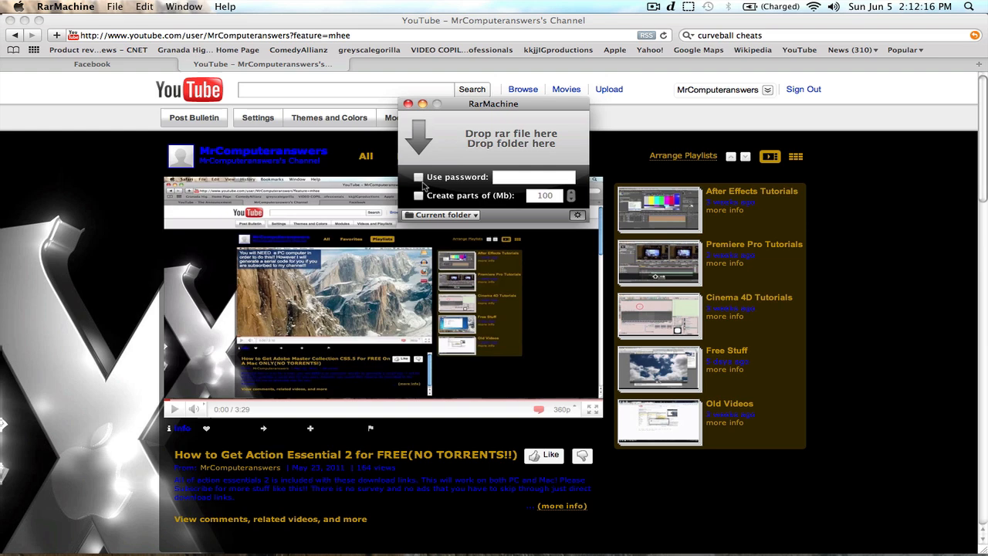
Step: Try the Use password option, then leave password protection turned off
left_click(418, 177)
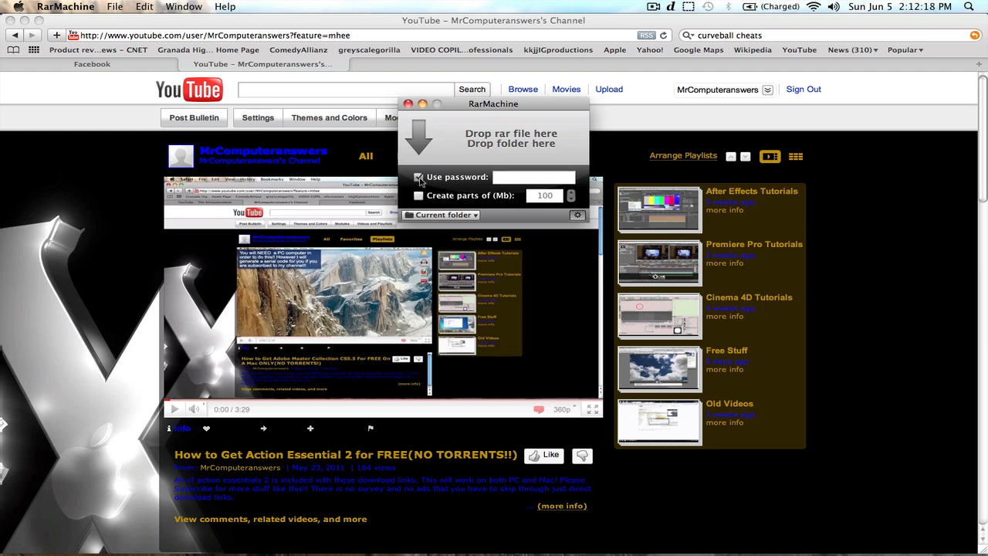
left_click(420, 177)
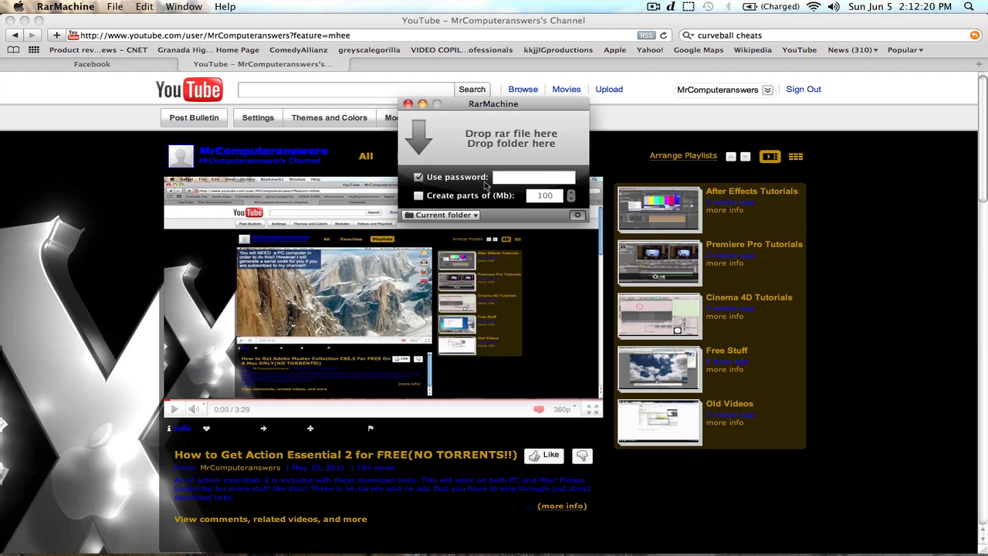
left_click(533, 177)
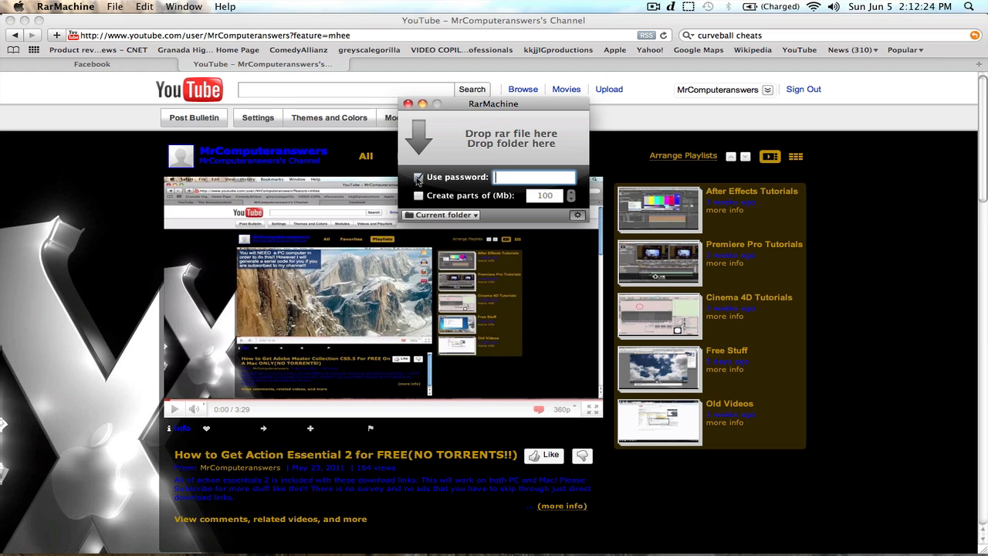
left_click(419, 178)
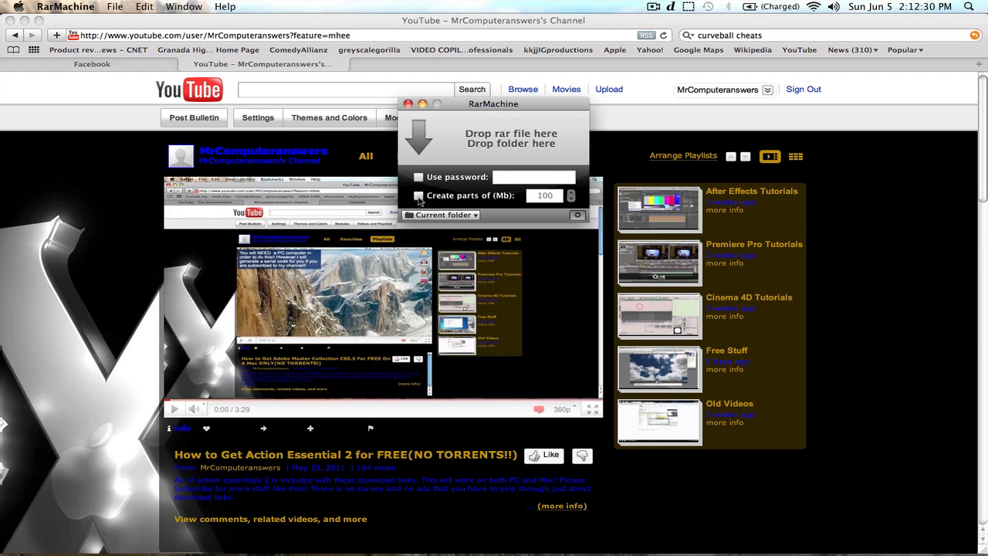
Step: Enable 'Create parts of (Mb)' with a part size of 900
left_click(419, 194)
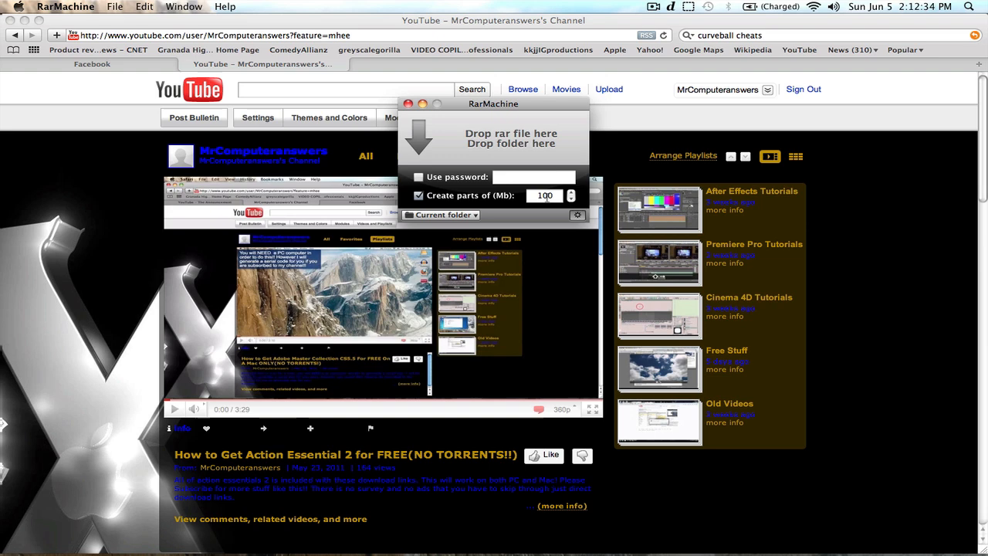
left_click(543, 195)
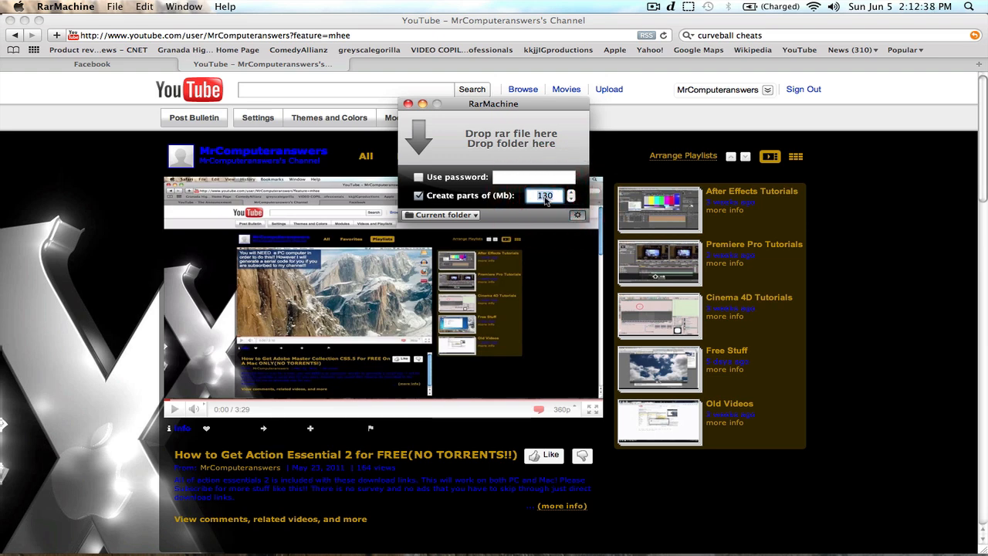
type("900")
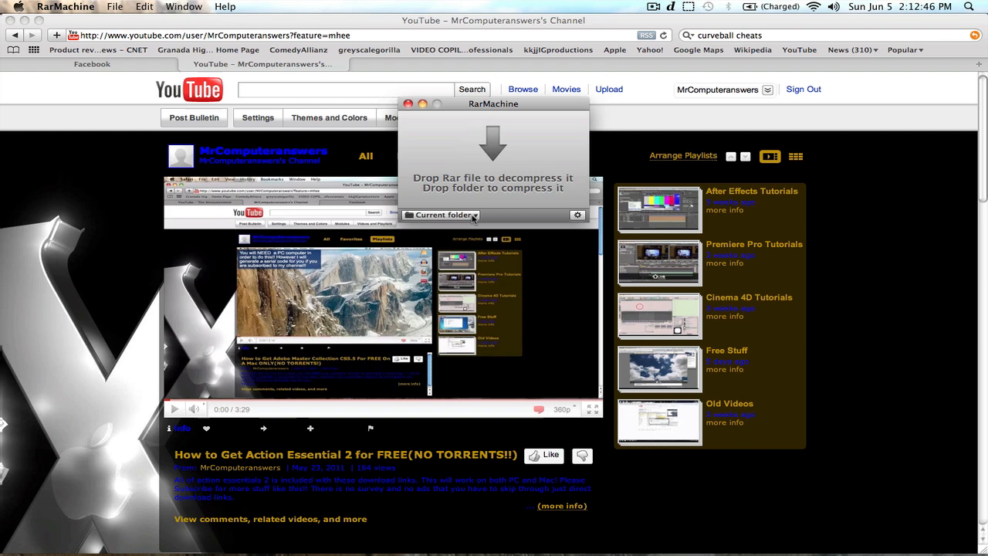
Step: Change the save location from Current folder to Desktop through Browse
left_click(440, 215)
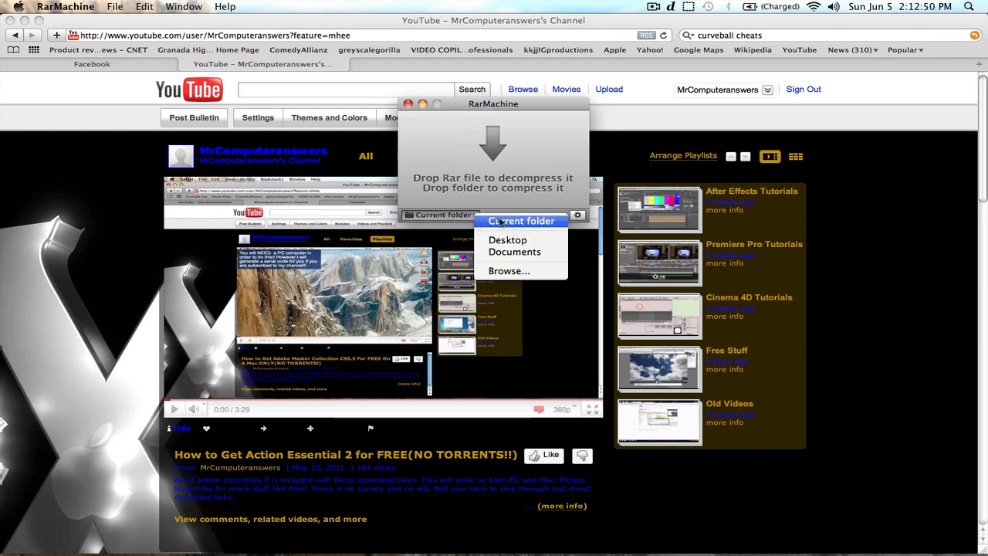
mouse_move(509, 240)
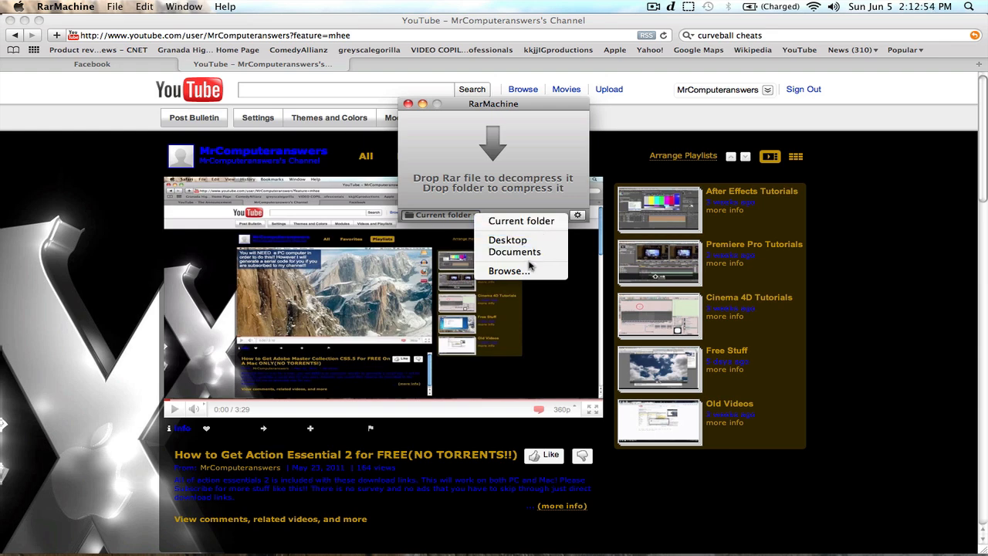
left_click(507, 270)
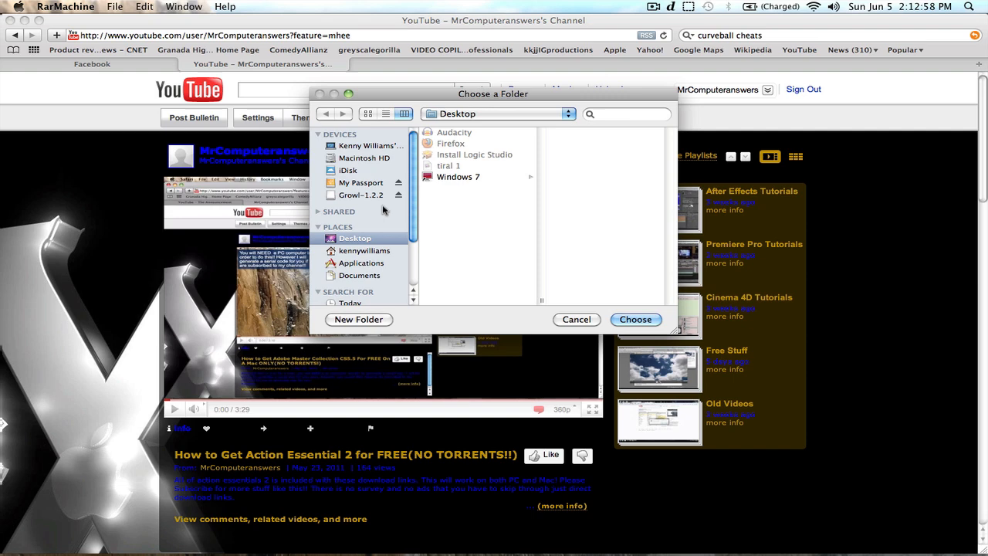
left_click(364, 250)
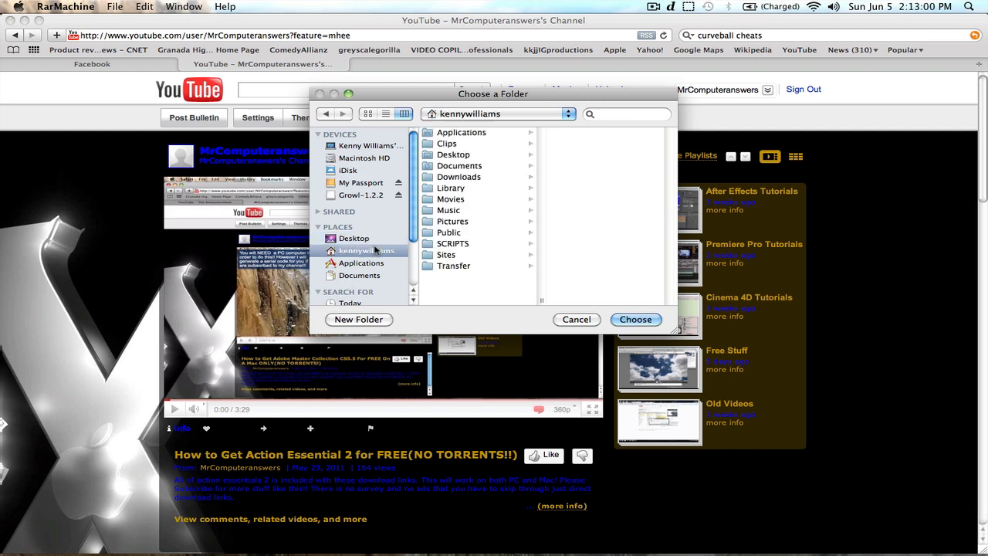
left_click(354, 237)
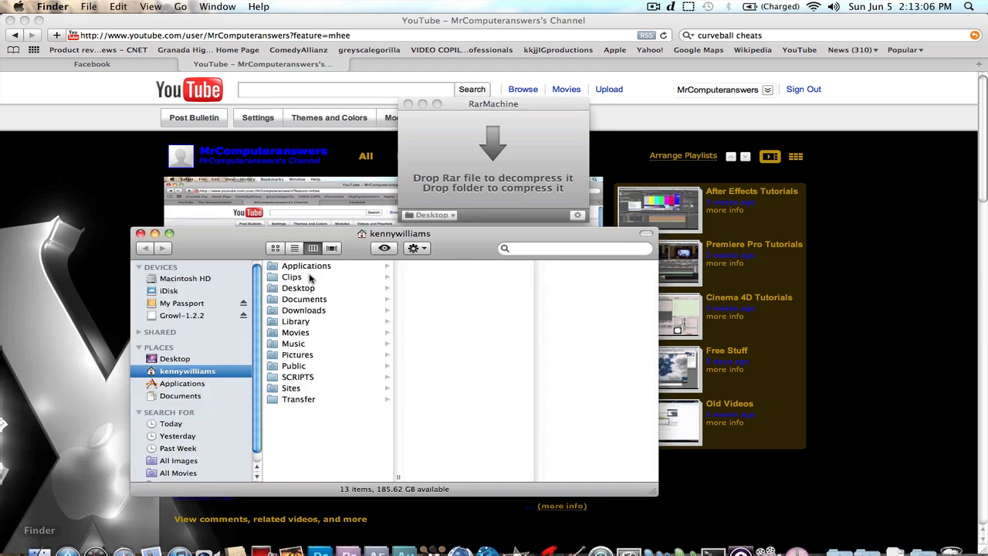
Step: Drag MrComputeranswers from My Passport > Youtube onto RarMachine to start compressing
left_click(298, 288)
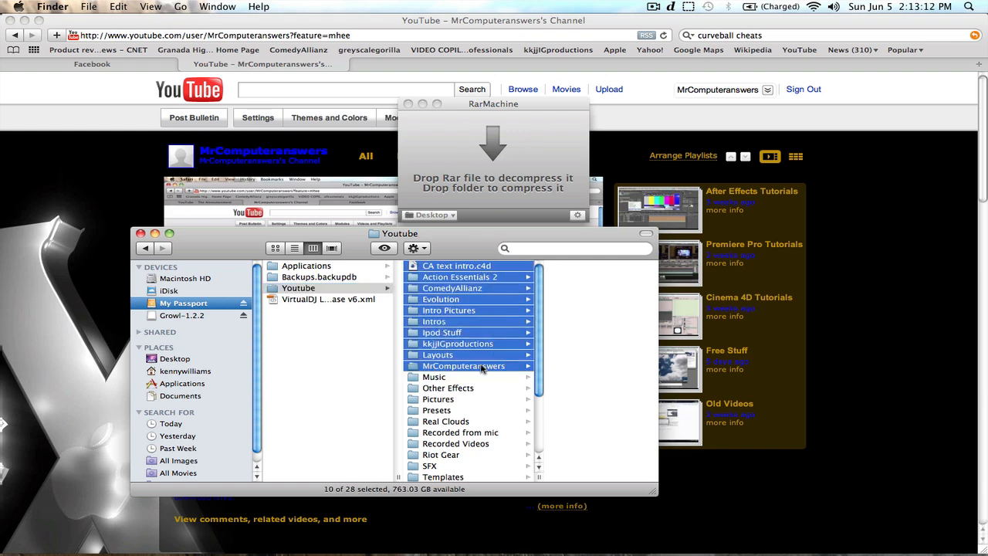
left_click(460, 366)
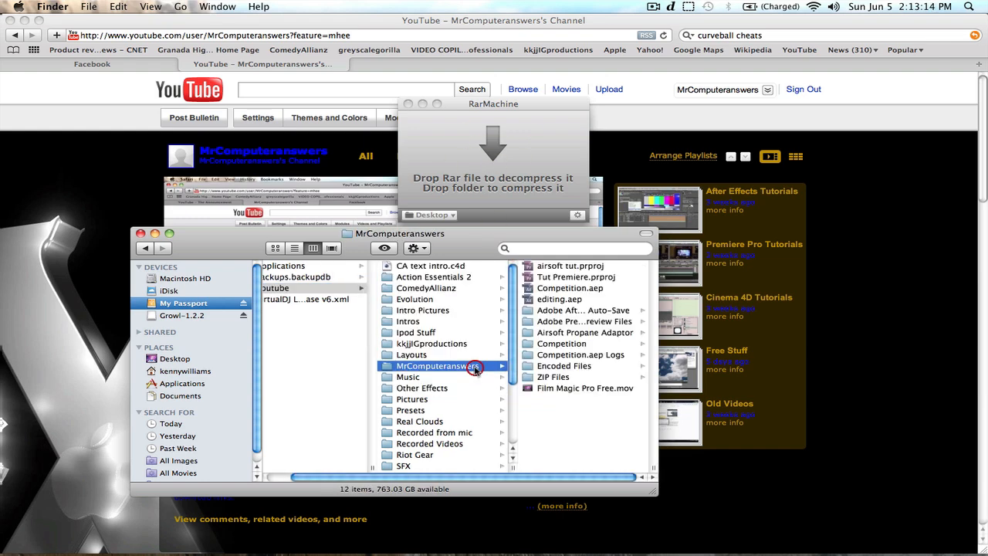
left_click(442, 365)
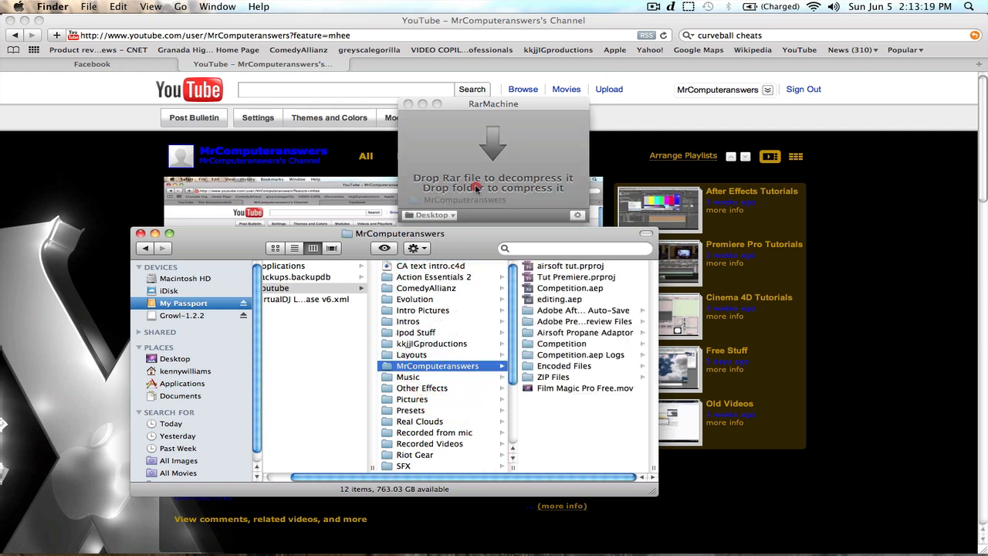
left_click(438, 365)
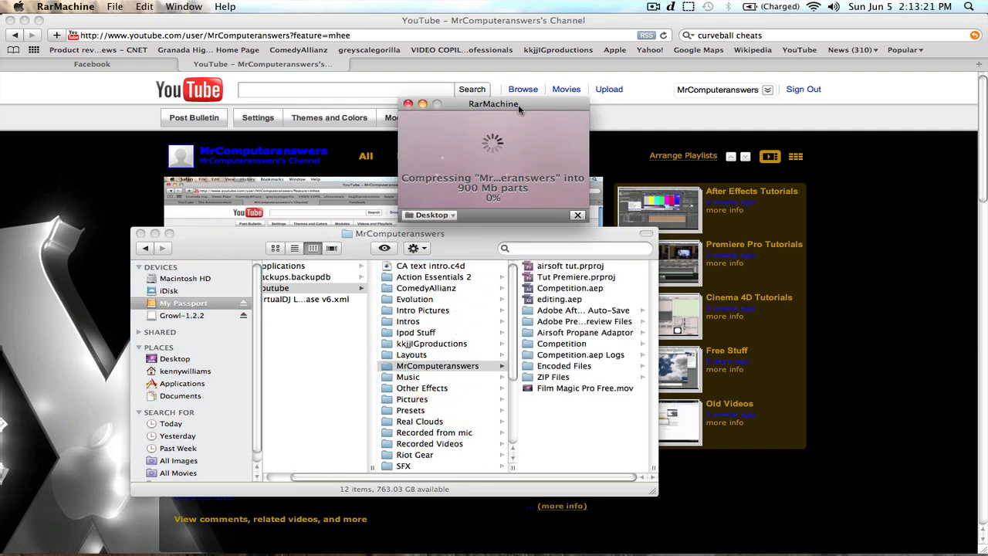